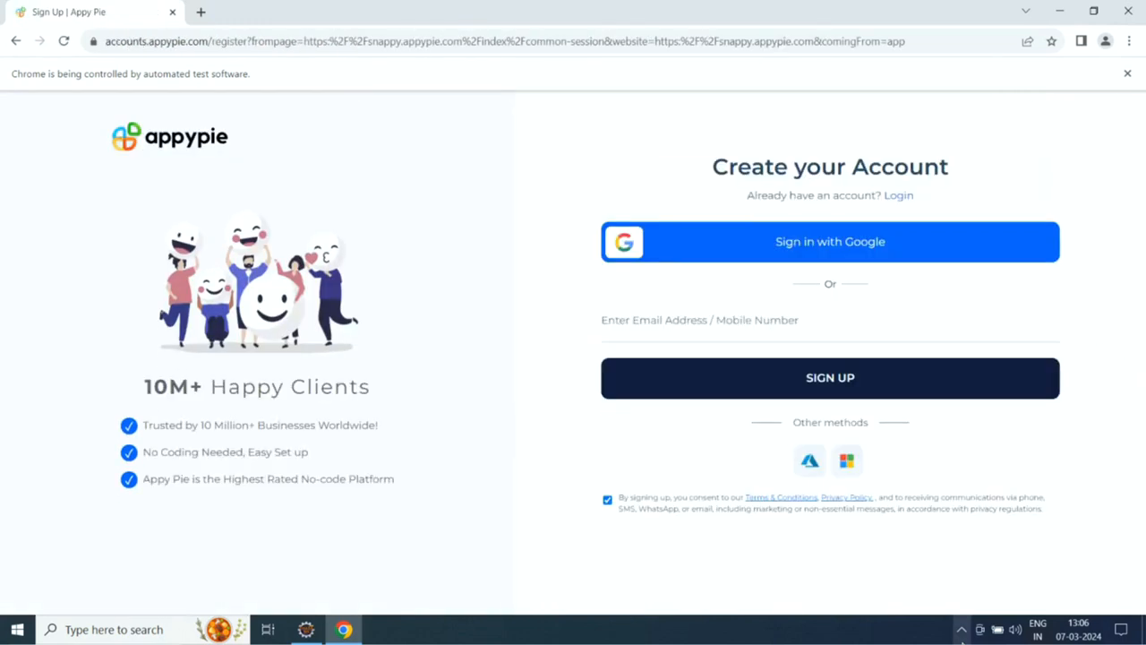
Switch from the sign-up form to the Login form for an existing account.
left_click(899, 195)
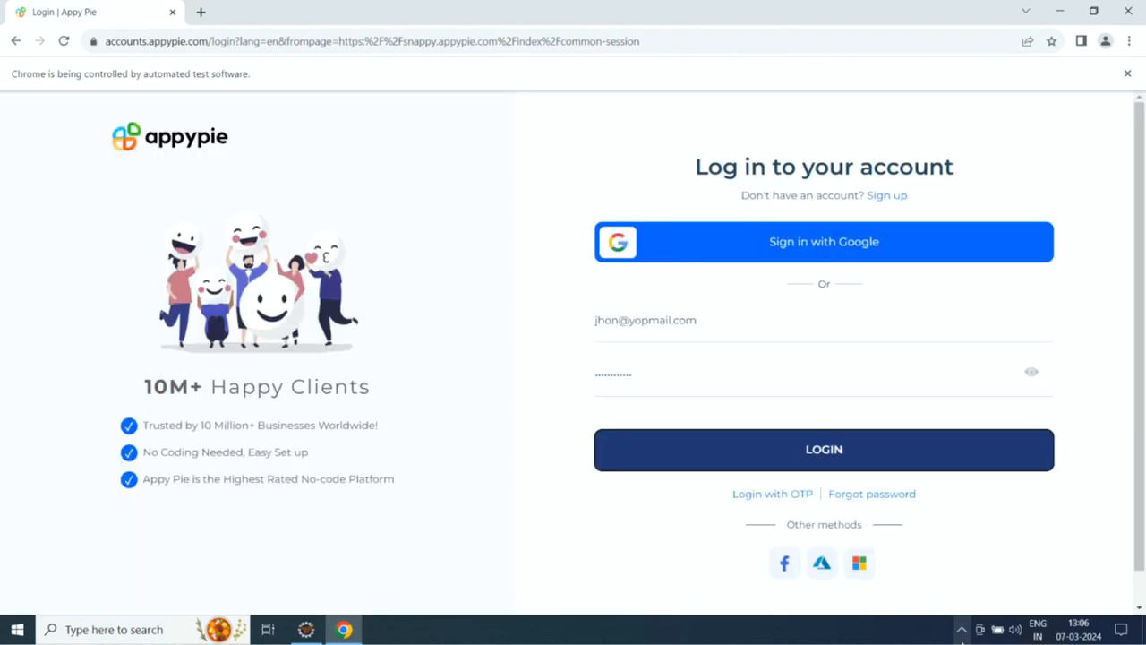
Sign in with LOGIN and load the generated Iron Hub app preview.
left_click(824, 449)
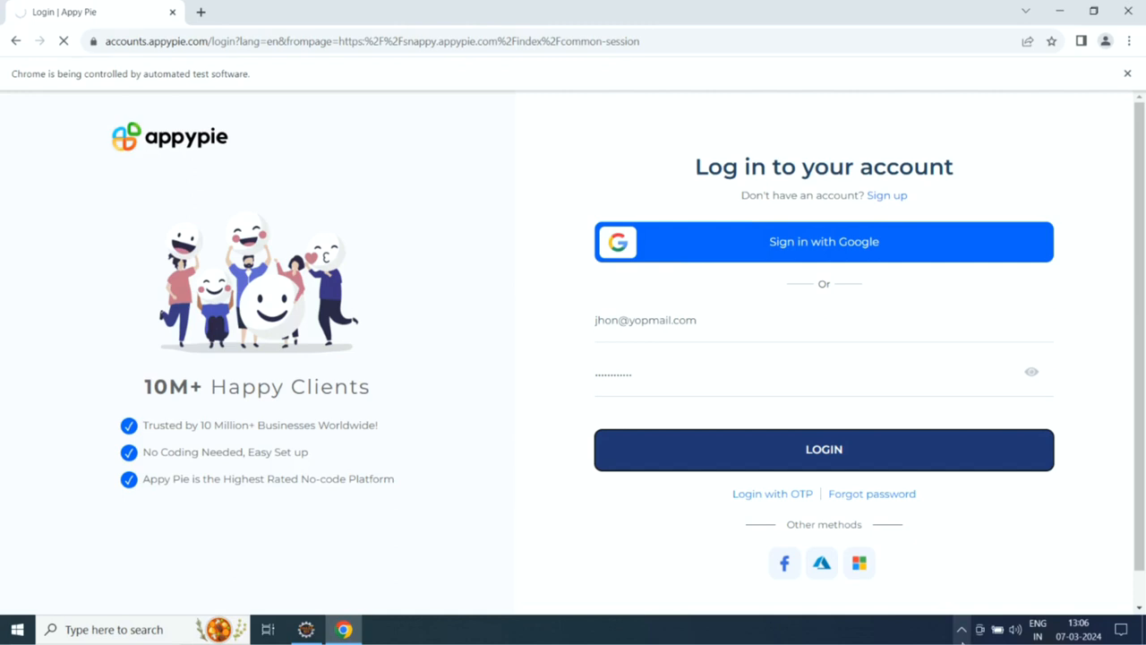
left_click(823, 449)
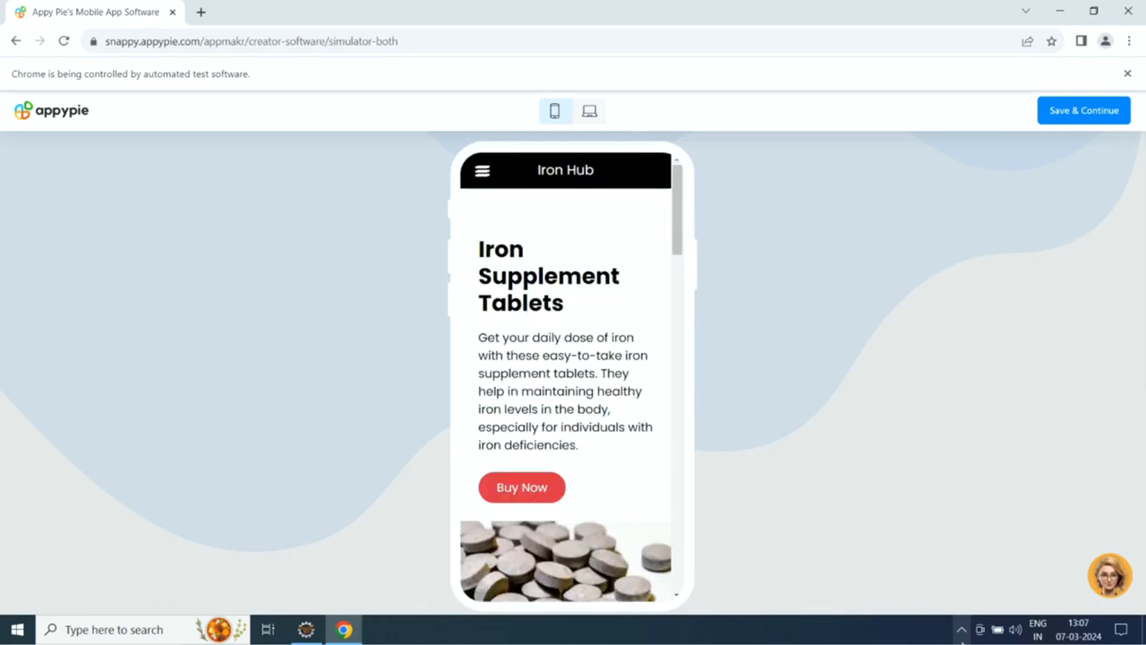
Save the Iron Hub app with Save & Continue and move to the next page.
left_click(1084, 110)
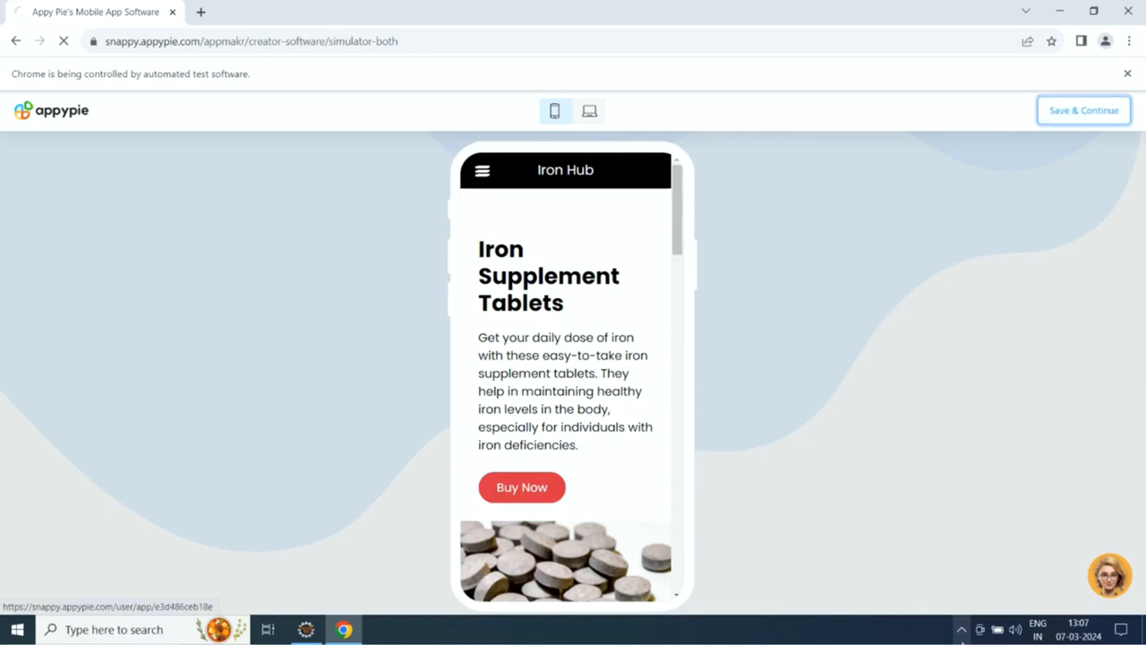